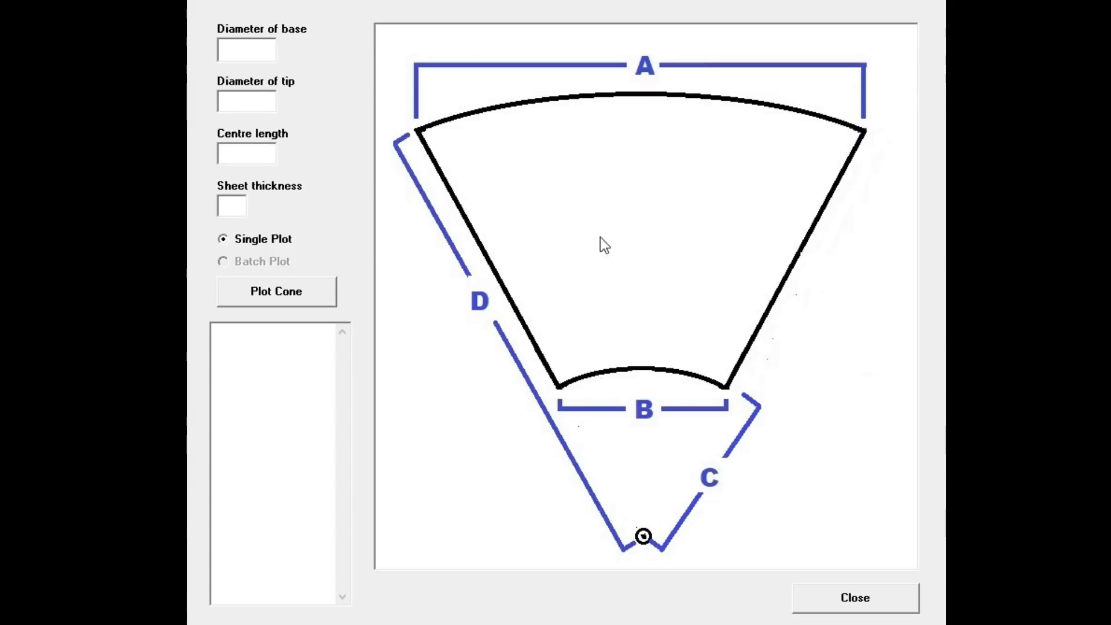
Plot a 64/20 cone, 100 long with 0 thickness, yielding A 186.14, B 58.17, C 46.54, D 148.93
{"action": "left_click", "coordinate": [245, 51]}
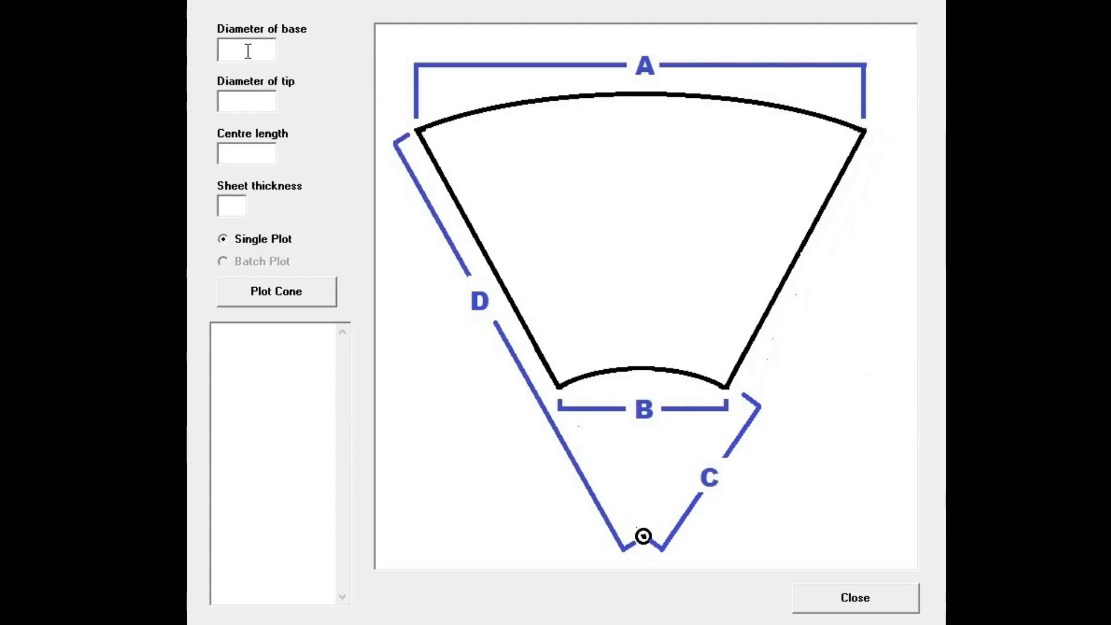
{"action": "mouse_move", "coordinate": [310, 70]}
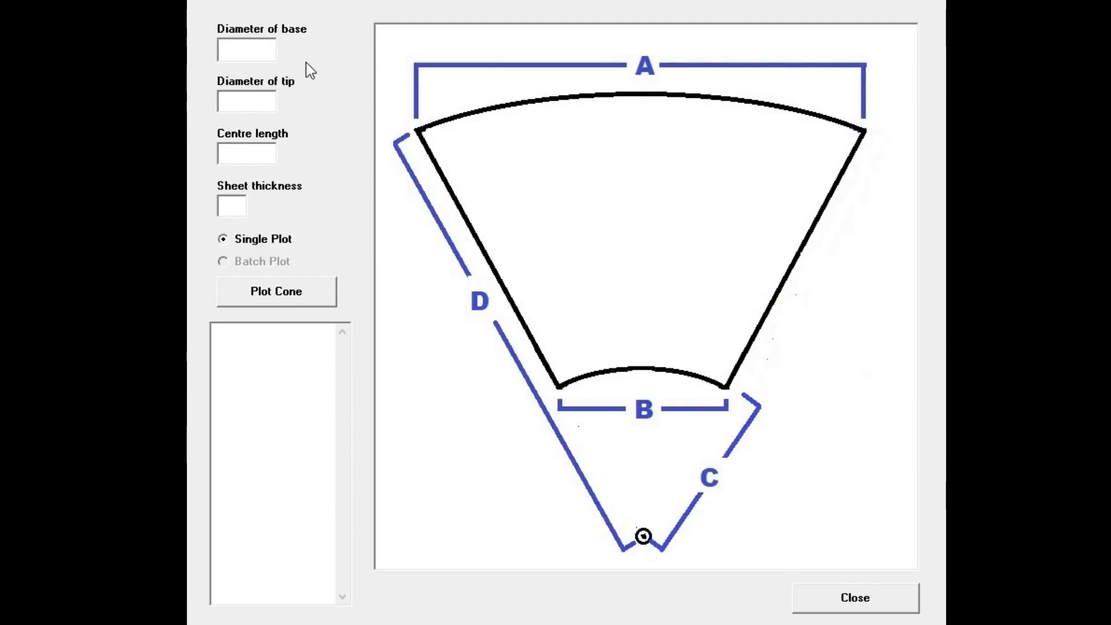
{"action": "type", "text": "64"}
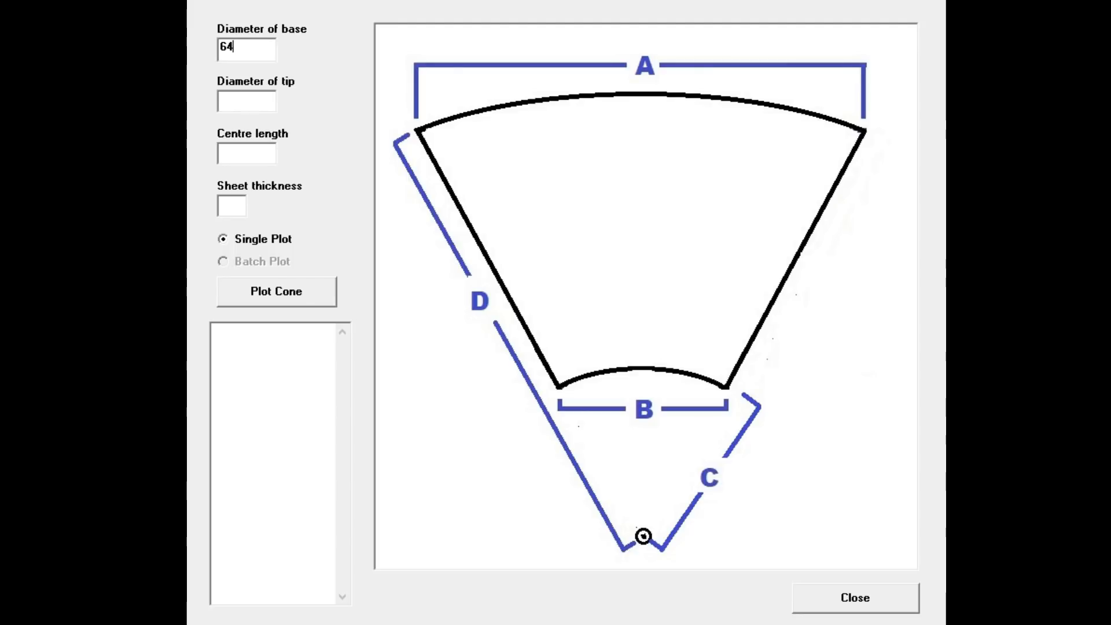
{"action": "left_click", "coordinate": [246, 101]}
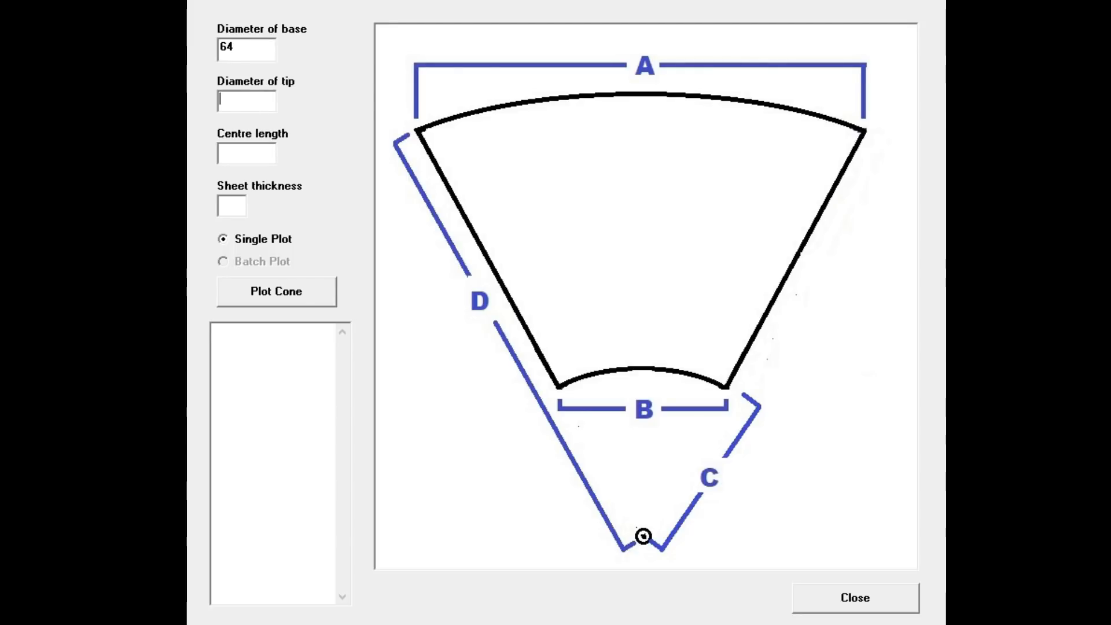
{"action": "type", "text": "20"}
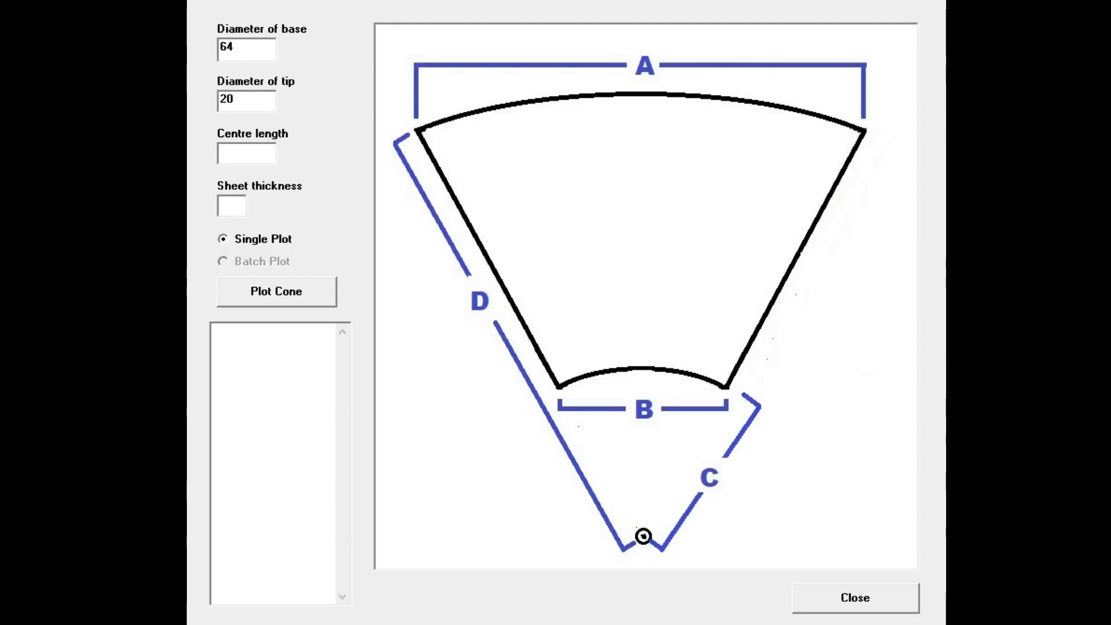
{"action": "left_click", "coordinate": [245, 153]}
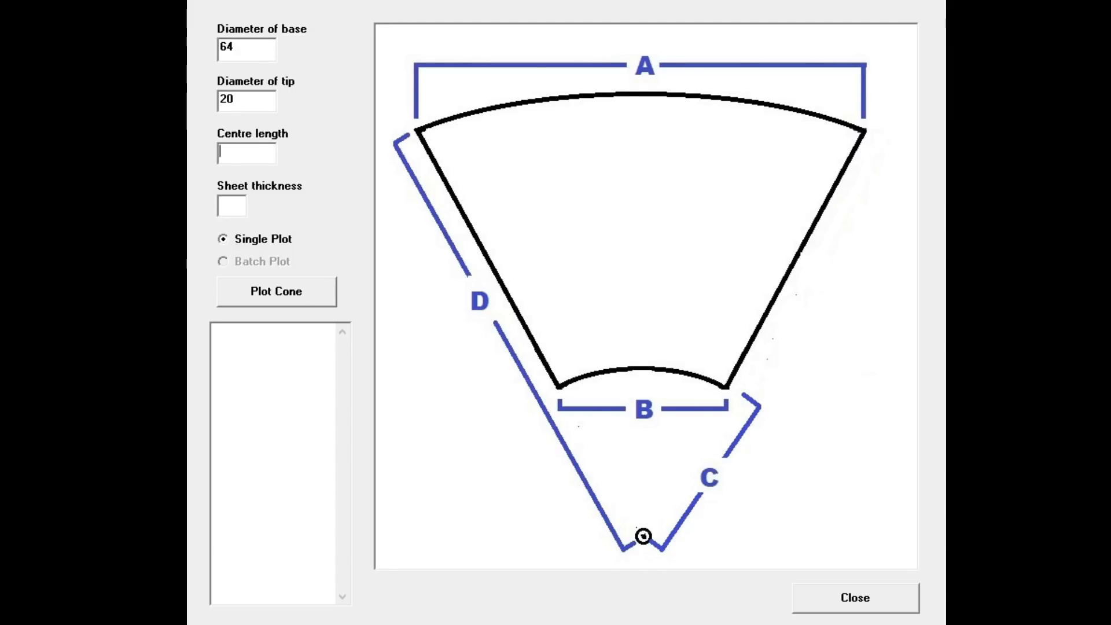
{"action": "type", "text": "100"}
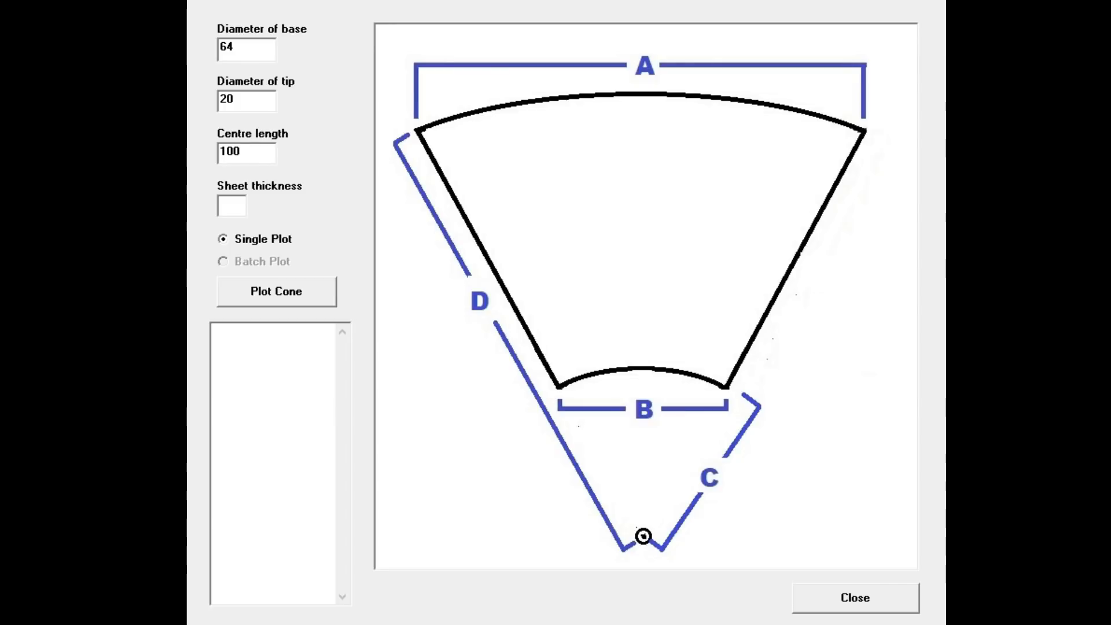
{"action": "left_click", "coordinate": [232, 206]}
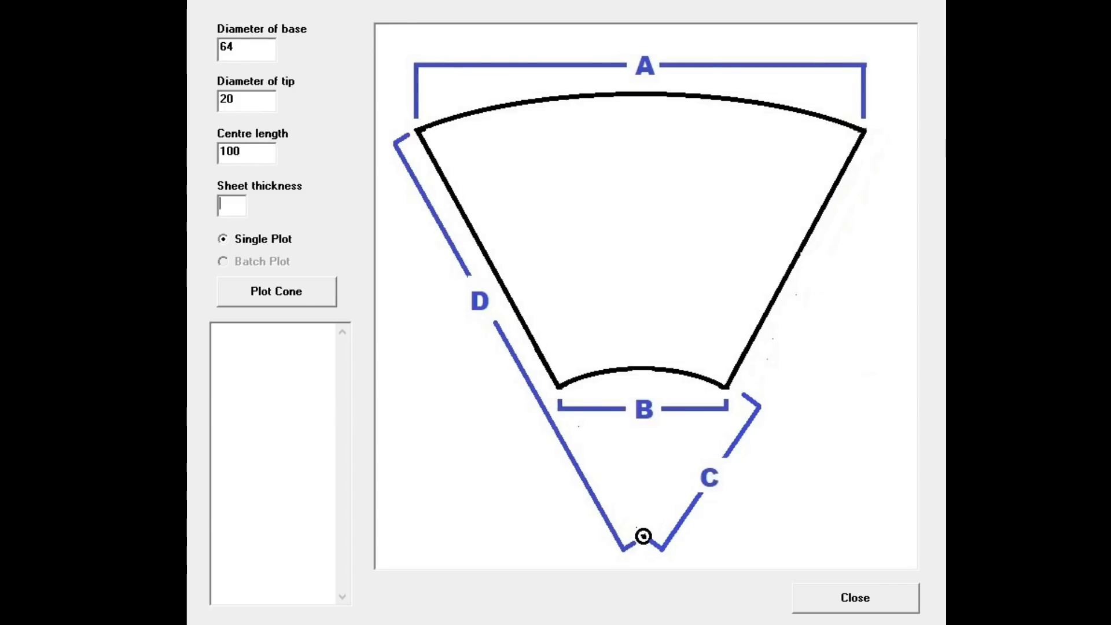
{"action": "type", "text": "0"}
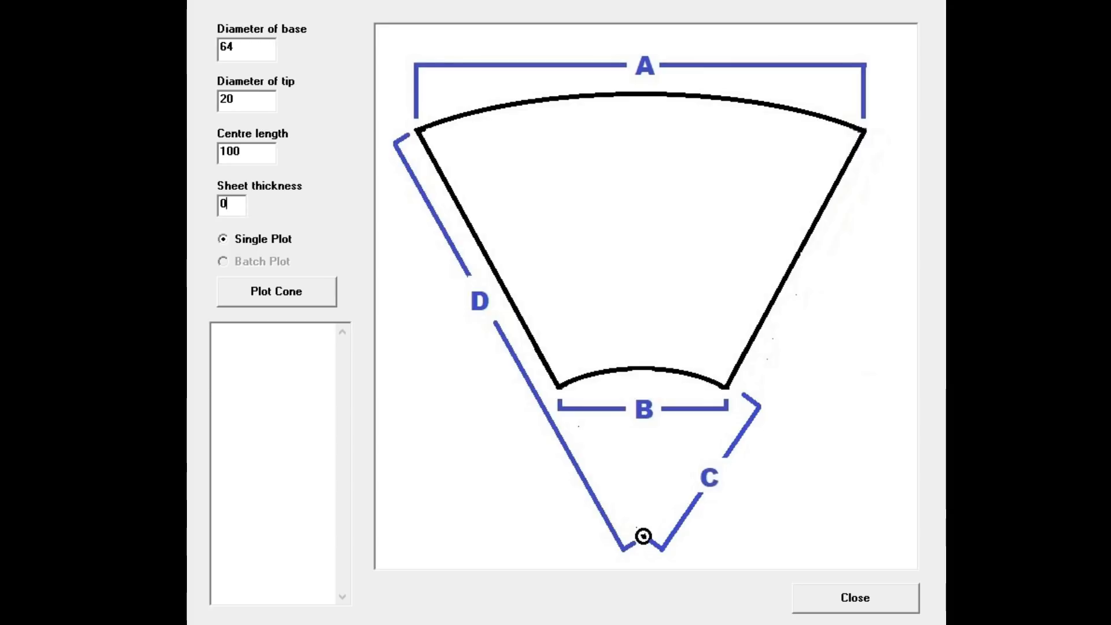
{"action": "left_click", "coordinate": [277, 291]}
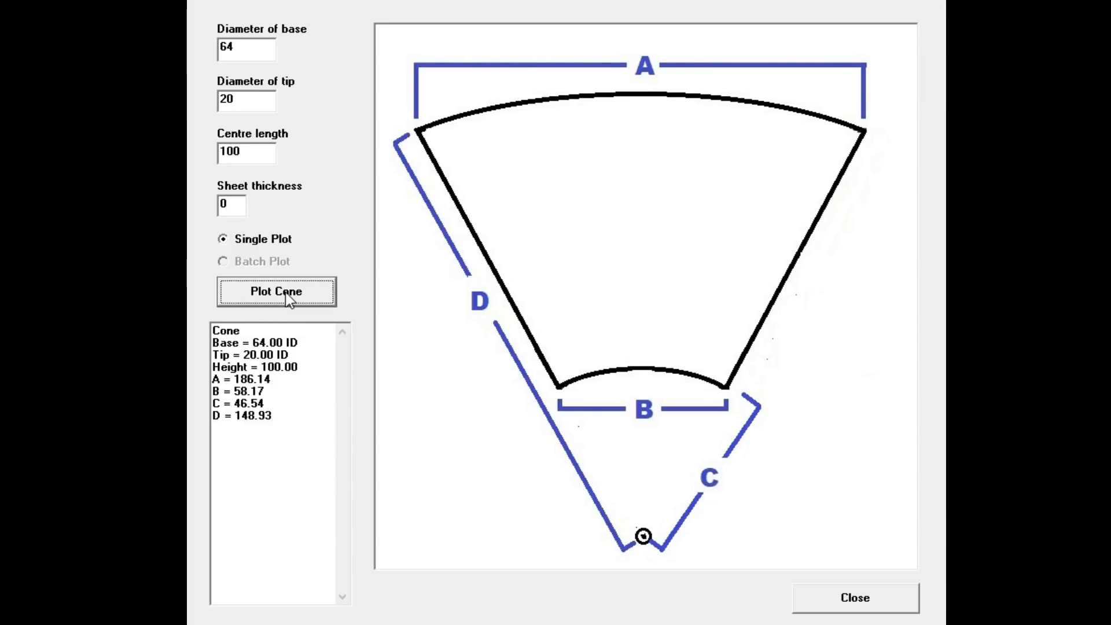